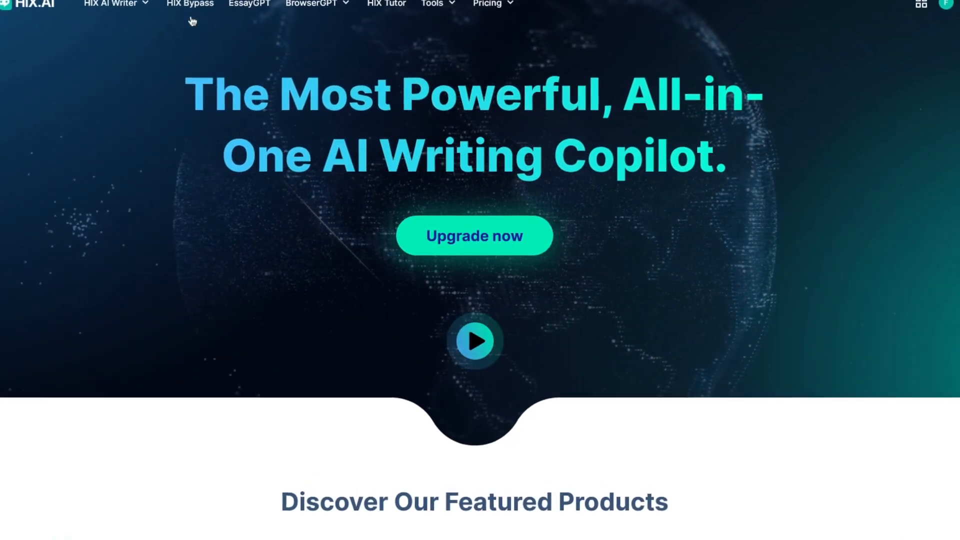
# - Open the HIX Bypass humanizer from the HIX.AI top navigation
pyautogui.click(190, 4)
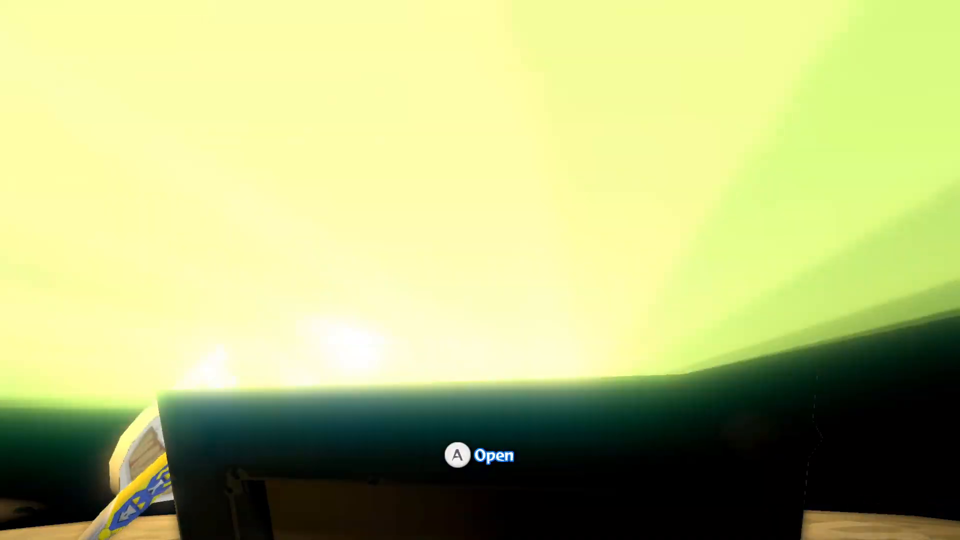
pyautogui.press('a')
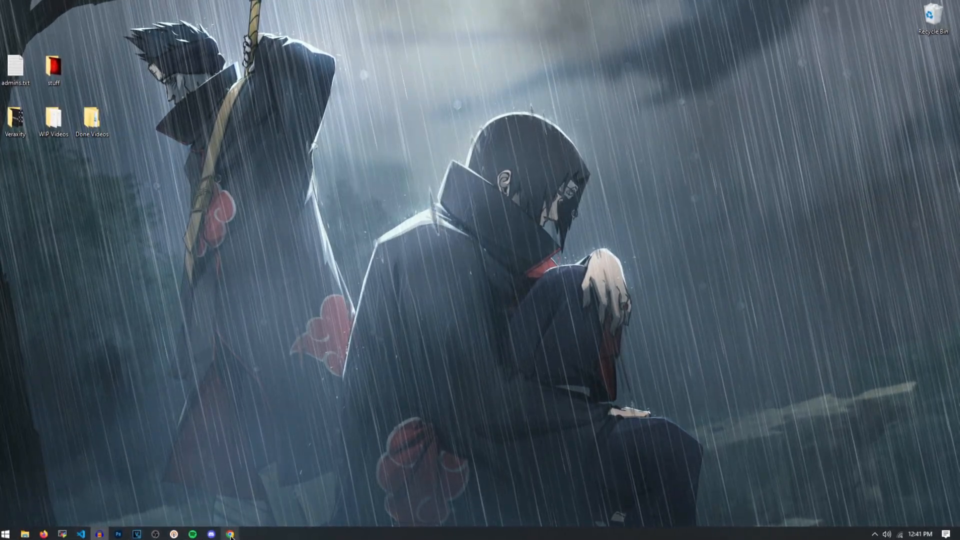
# - Restore the Chrome window showing the Story Writer chat from the taskbar
pyautogui.click(231, 533)
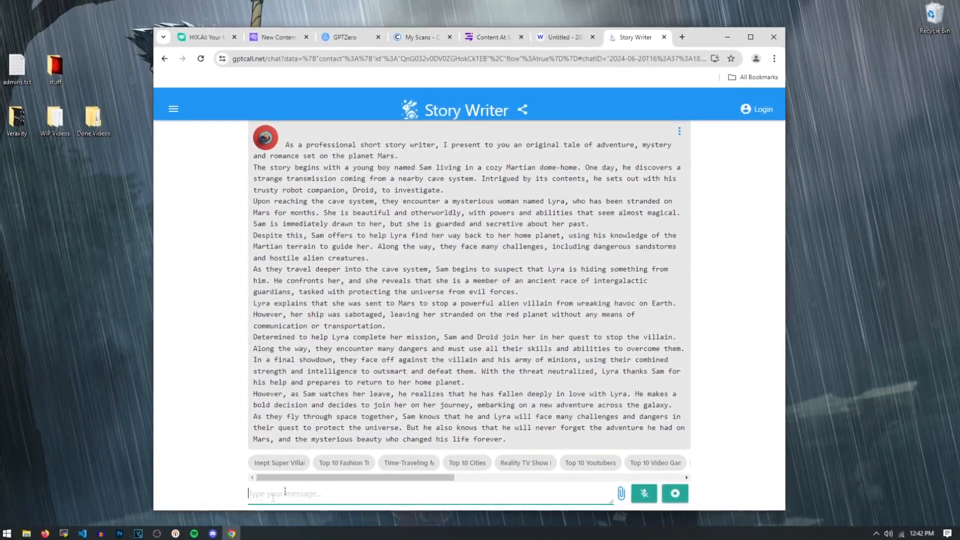
# - Request a story about Harold, a man with severe anxiety, and view the generated result
pyautogui.write('write me a story about the')
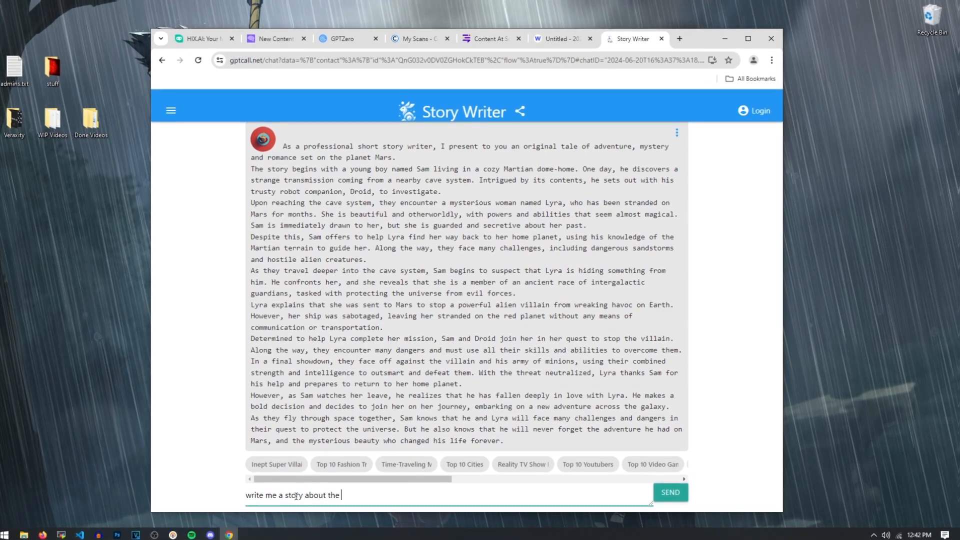
pyautogui.write('man who shat himself to de')
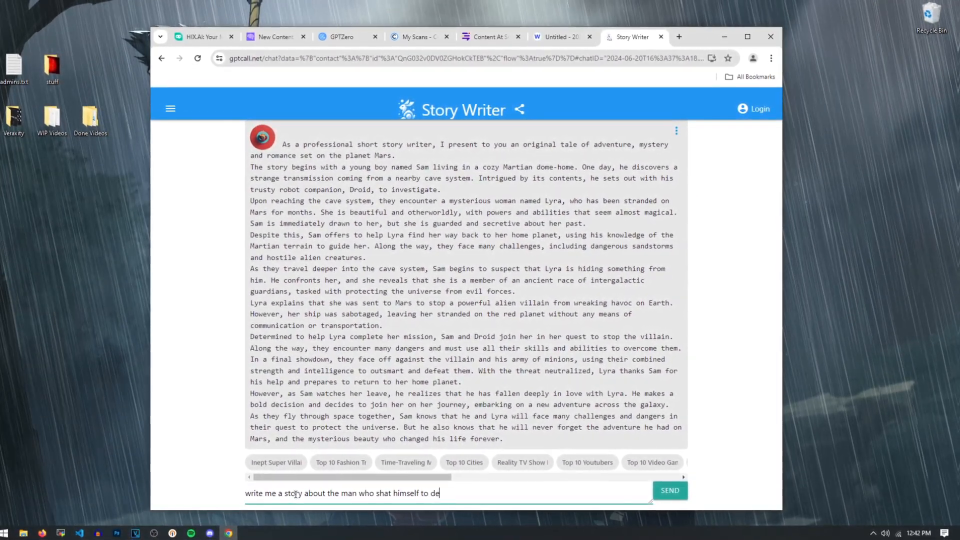
pyautogui.click(669, 490)
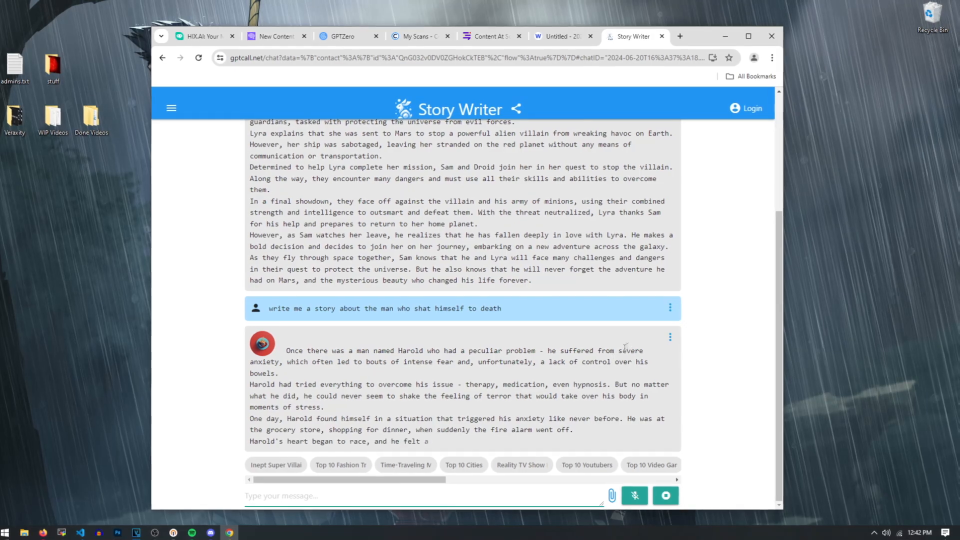
pyautogui.scroll(-3)
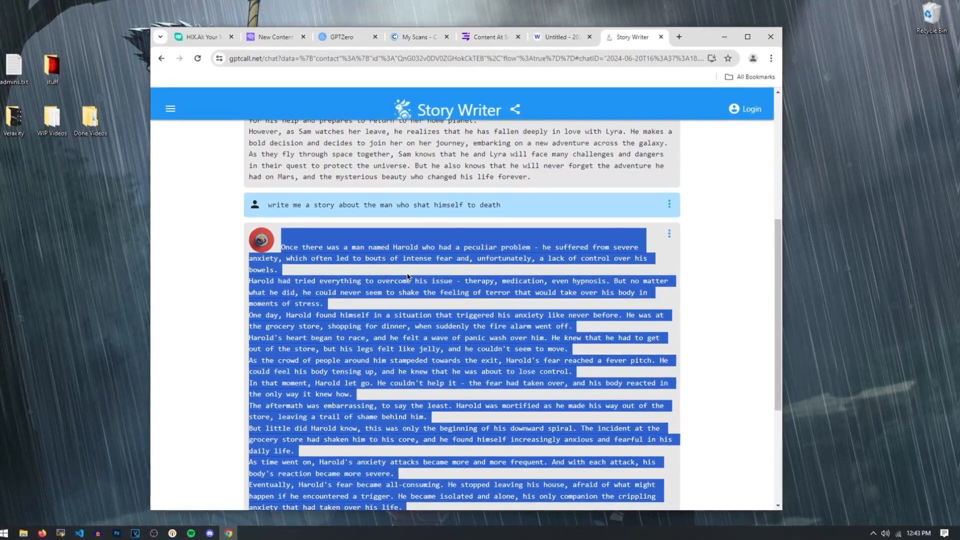
# - Scan the pasted Harold story in Originality.ai and inspect the 100% AI result
pyautogui.click(275, 37)
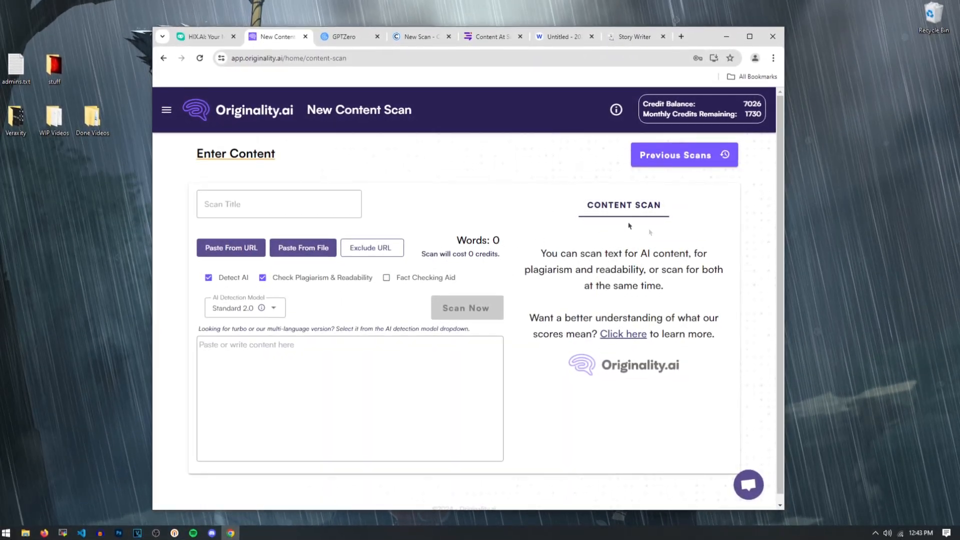
pyautogui.moveTo(461, 198)
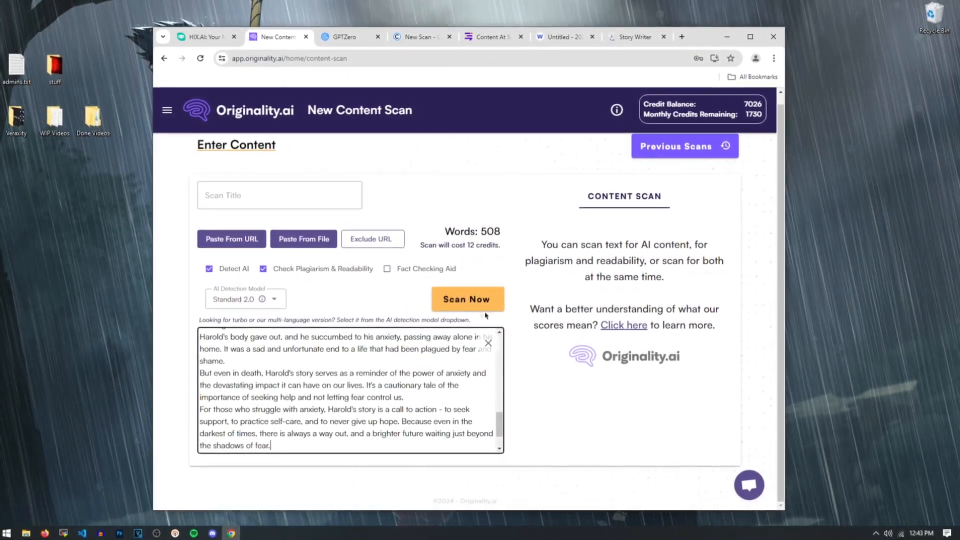
pyautogui.click(468, 299)
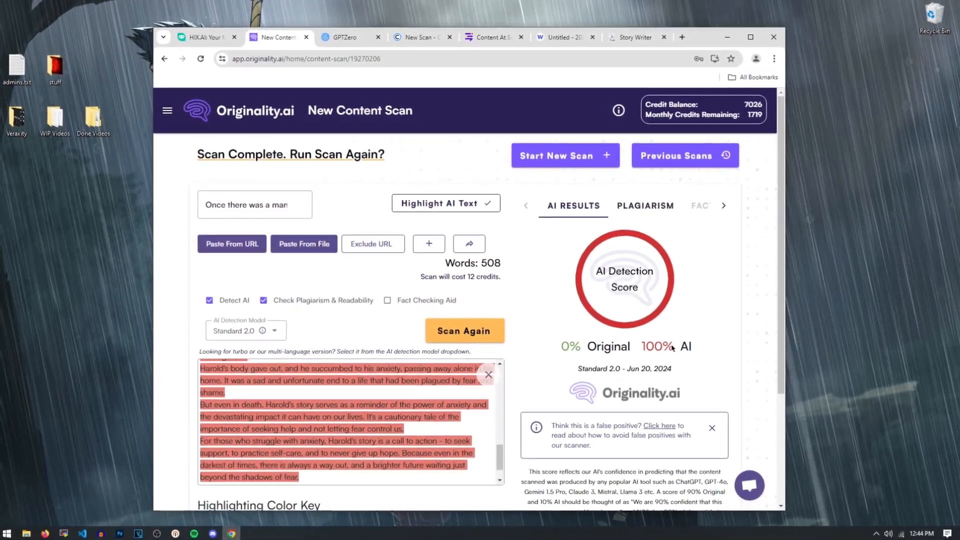
pyautogui.doubleClick(657, 345)
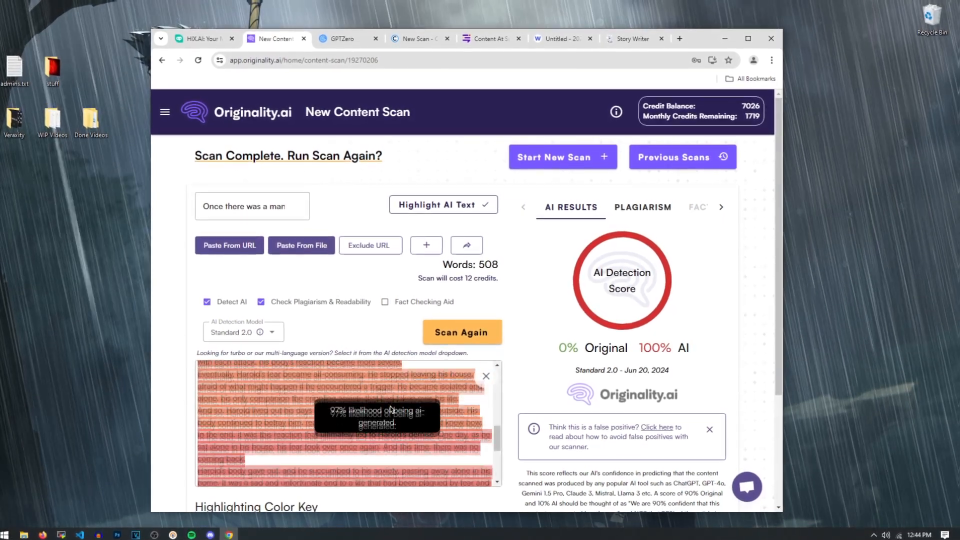
pyautogui.scroll(-3)
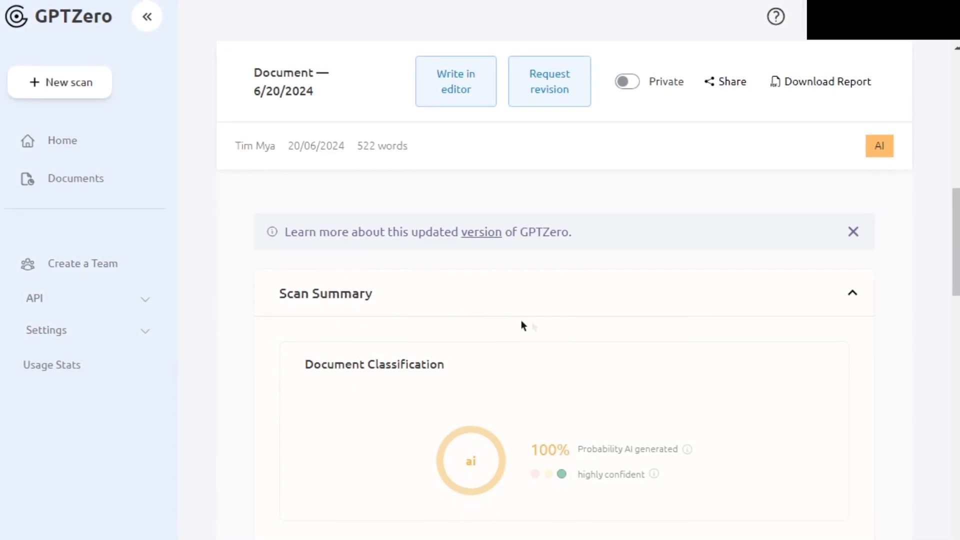
# - Scroll to GPTZero's Scan Summary showing 100% AI probability
pyautogui.scroll(-3)
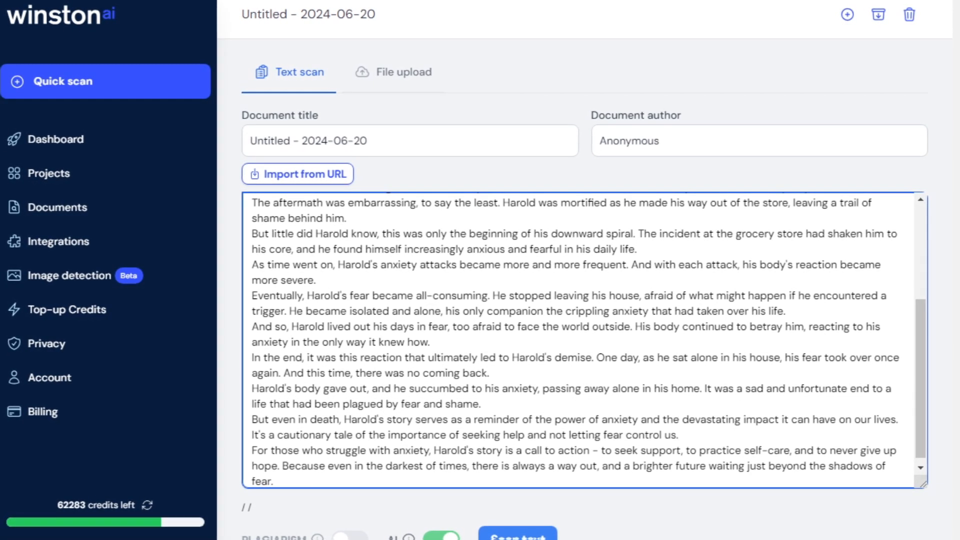
# - Run the Winston AI quick scan and review the 0% human results
pyautogui.click(519, 536)
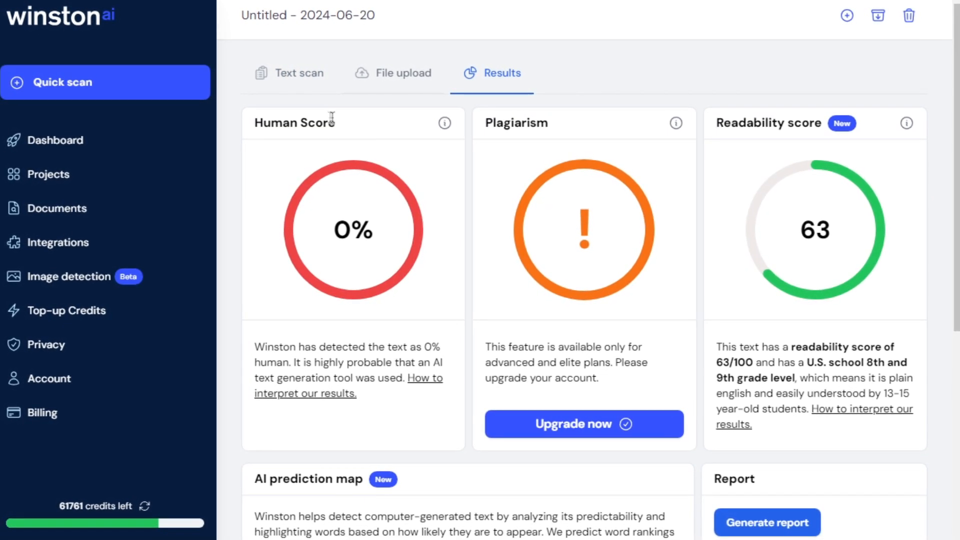
pyautogui.scroll(-3)
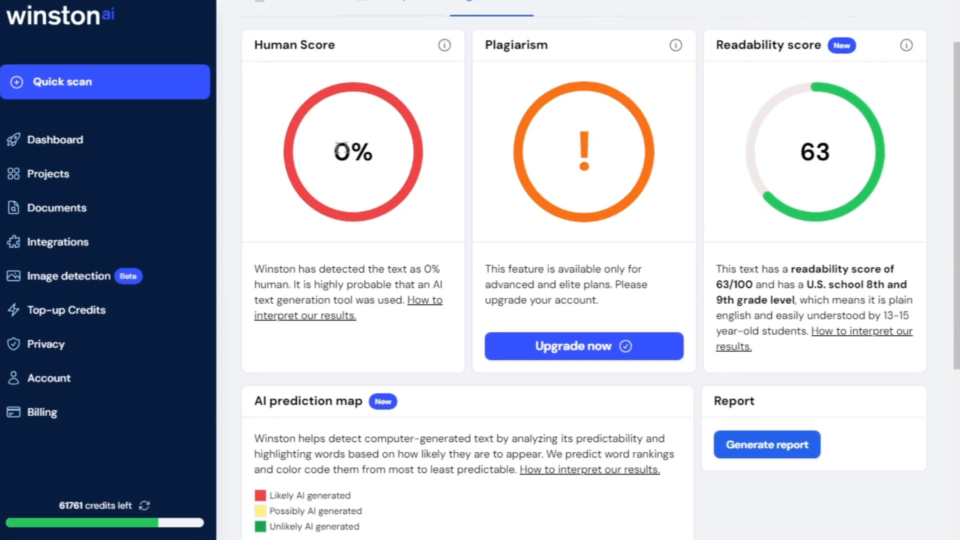
pyautogui.scroll(-3)
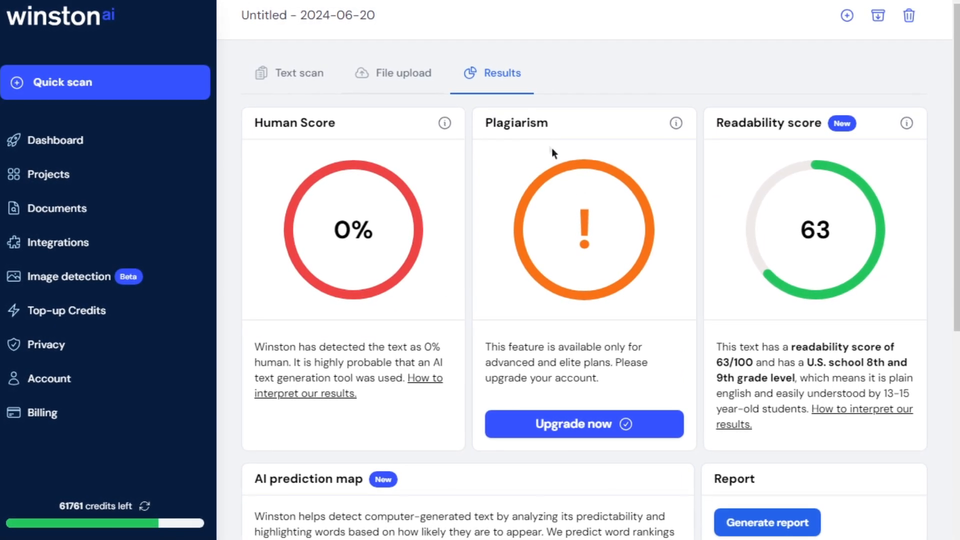
pyautogui.scroll(-3)
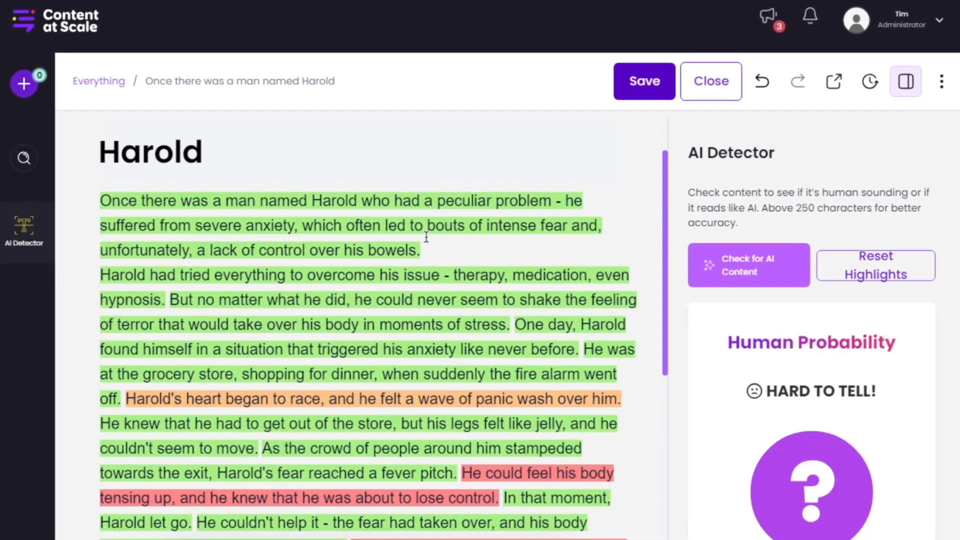
# - View Content at Scale's AI Detector human-probability verdict for the story
pyautogui.scroll(-3)
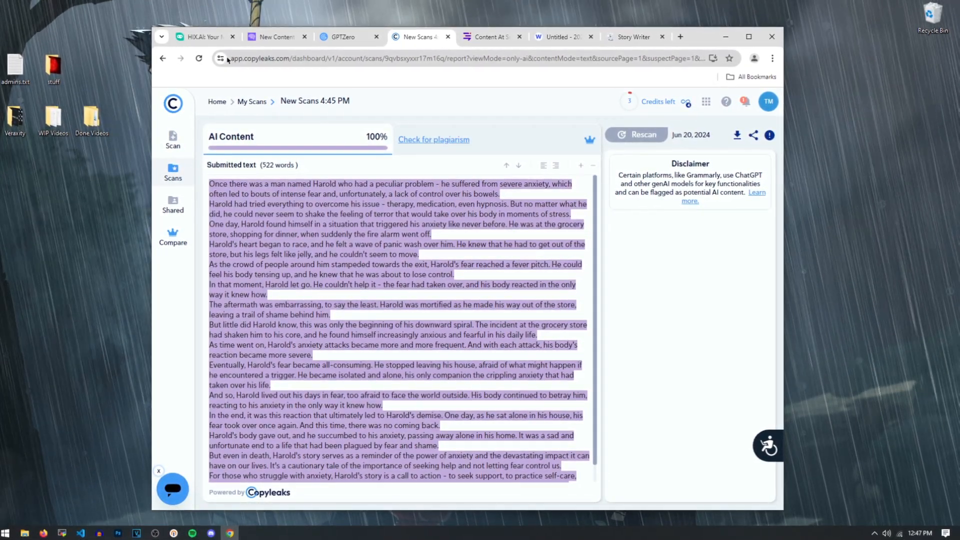
# - Switch to the Copyleaks tab showing the 100% AI content report
pyautogui.click(199, 37)
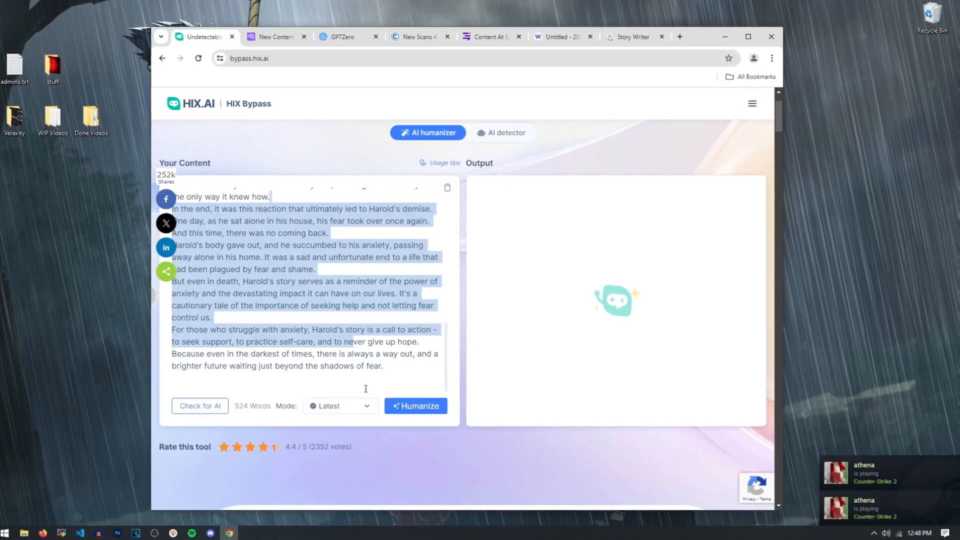
# - Check the original Harold story for AI in HIX Bypass with the Latest mode kept
pyautogui.click(340, 407)
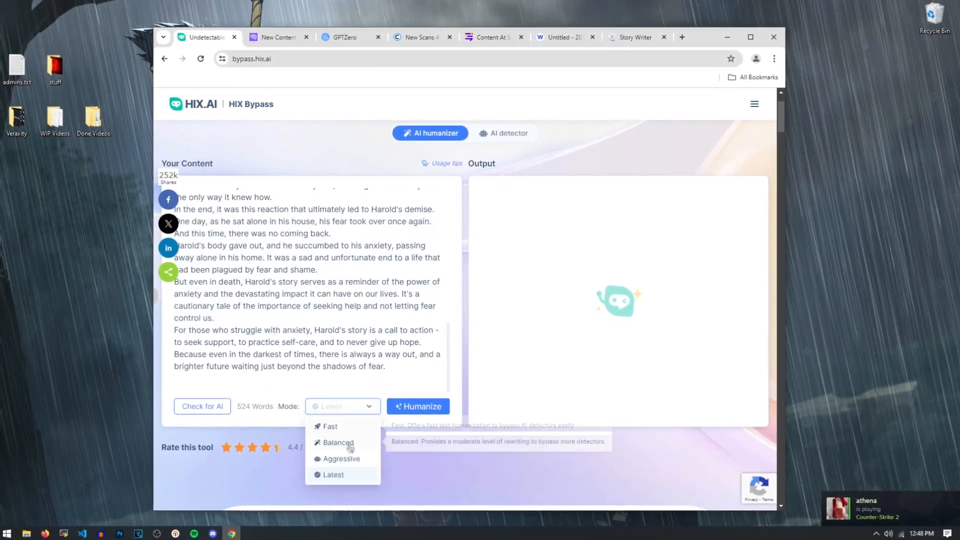
pyautogui.moveTo(340, 458)
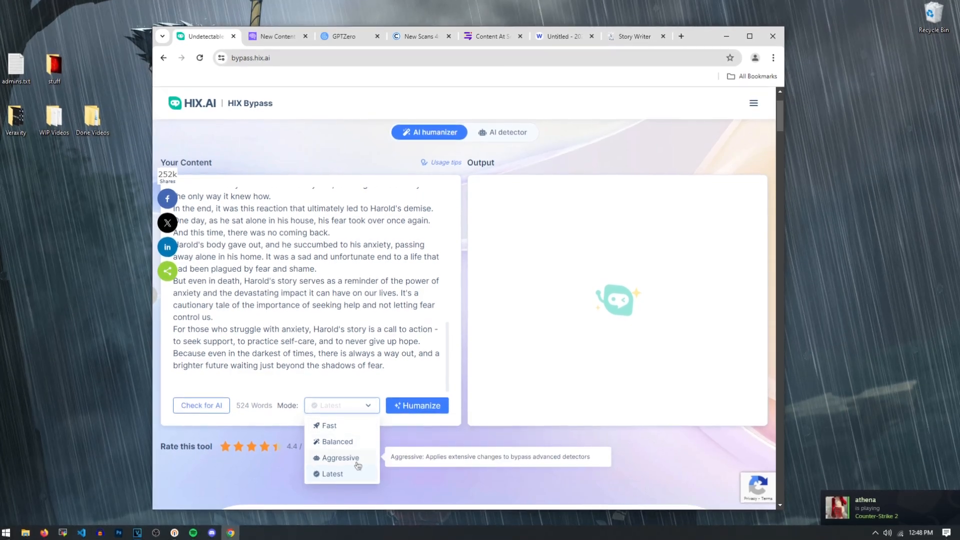
pyautogui.moveTo(332, 474)
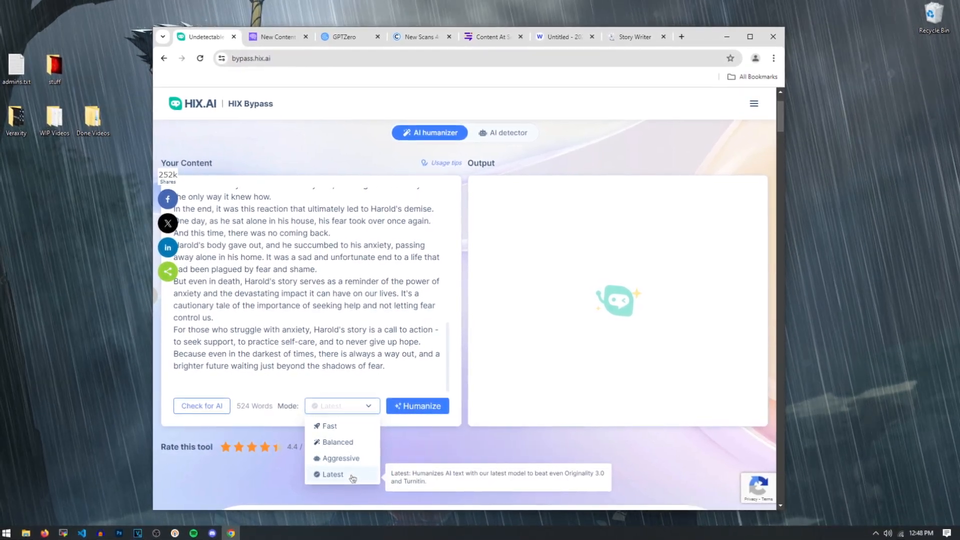
pyautogui.click(332, 474)
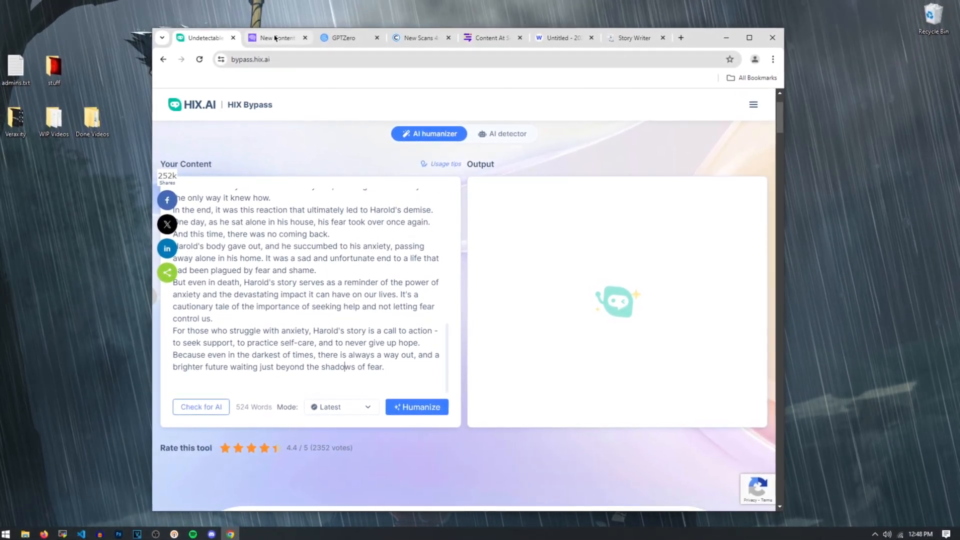
pyautogui.click(278, 37)
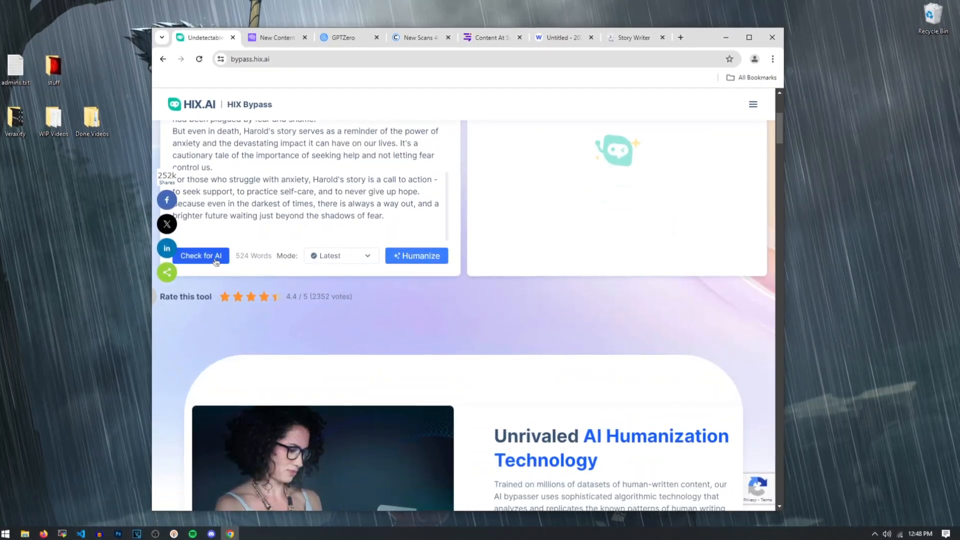
pyautogui.click(200, 256)
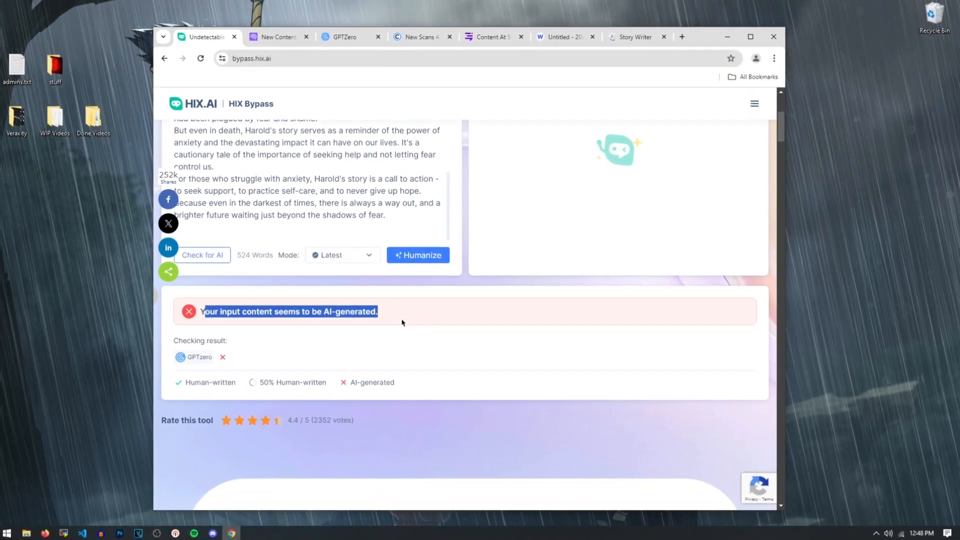
# - Humanize the story using the Aggressive mode
pyautogui.click(341, 255)
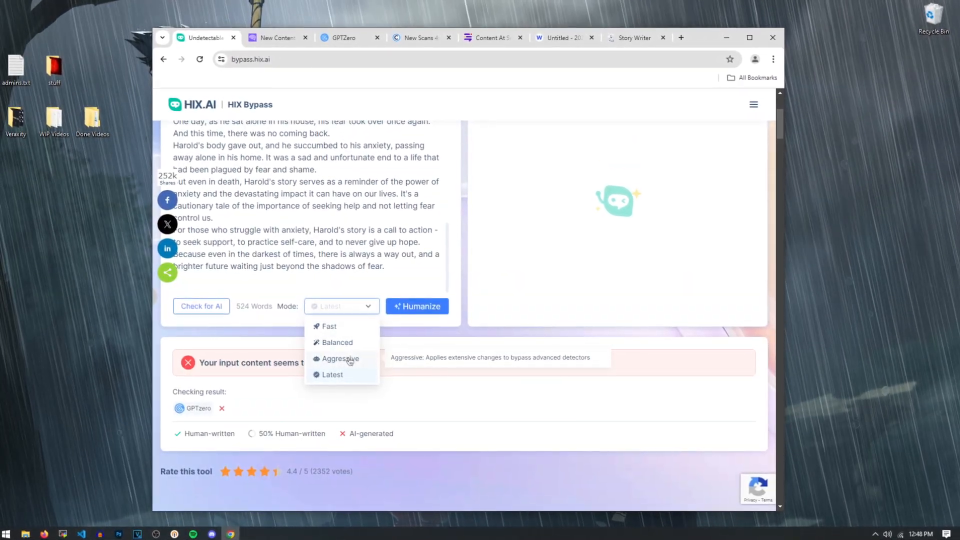
pyautogui.click(340, 358)
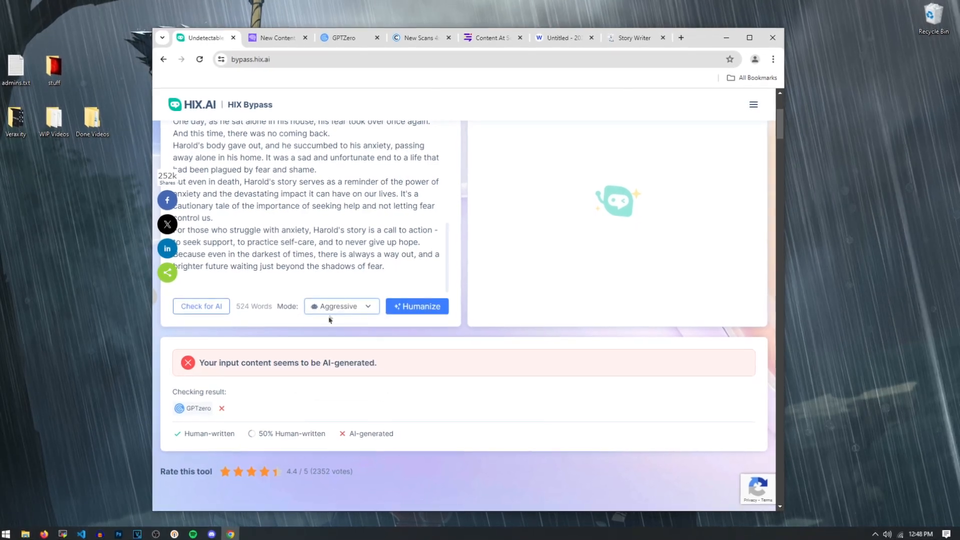
pyautogui.click(416, 306)
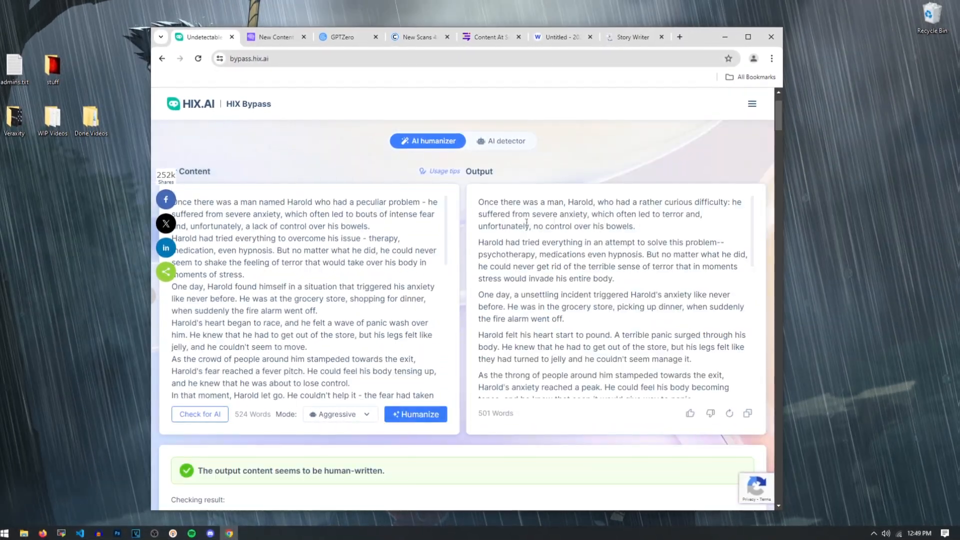
# - Select and copy the 501-word humanized Harold story from the Output panel
pyautogui.moveTo(481, 202); pyautogui.dragTo(702, 216)
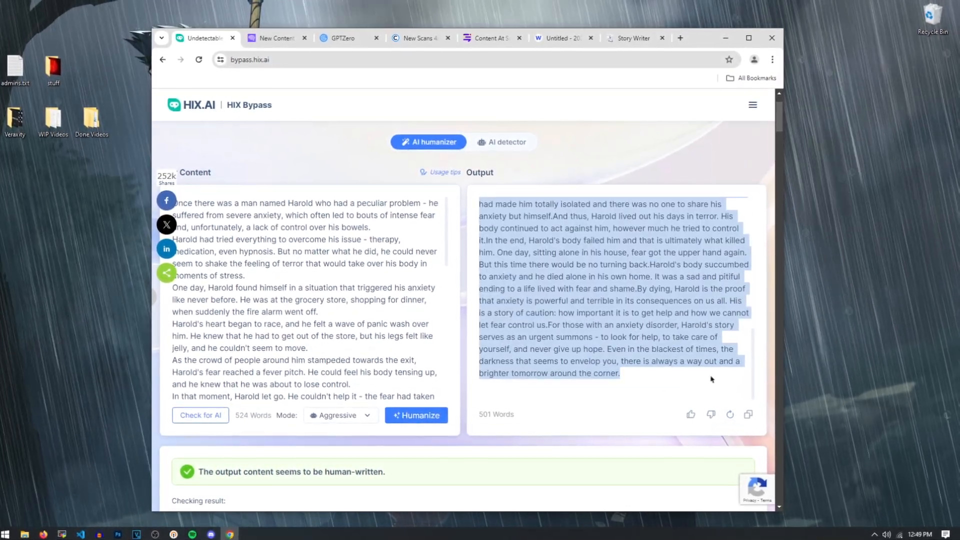
pyautogui.click(276, 38)
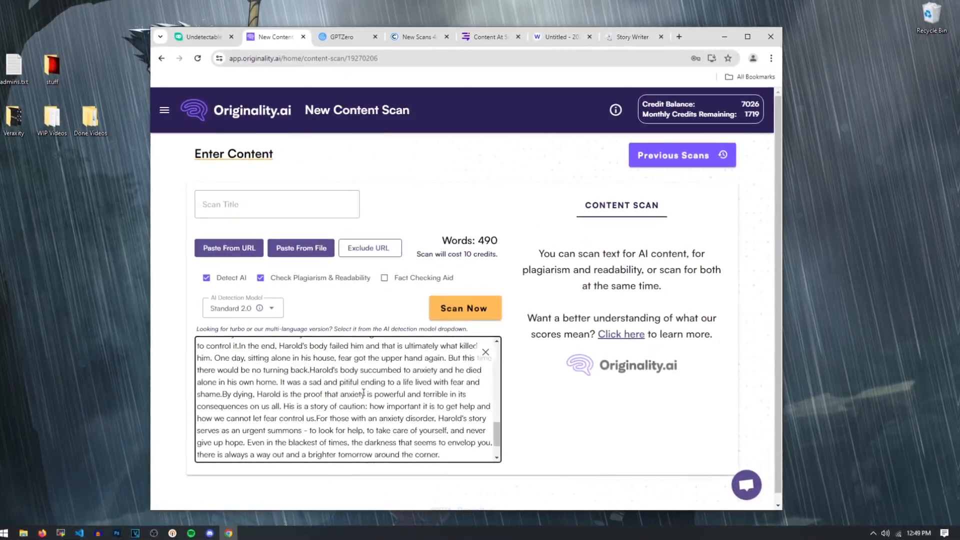
# - Scan the pasted 490-word humanized story with Originality.ai's Scan Now
pyautogui.scroll(-3)
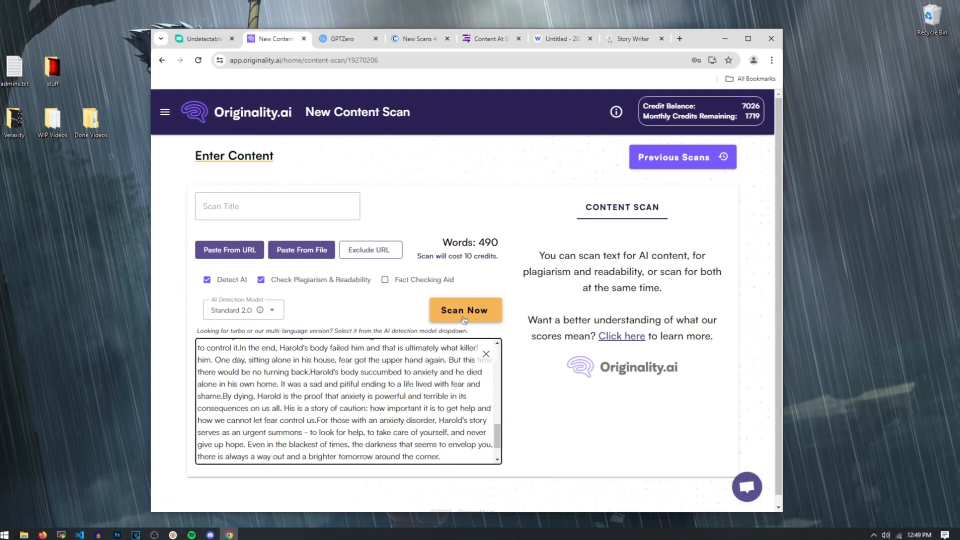
pyautogui.click(465, 310)
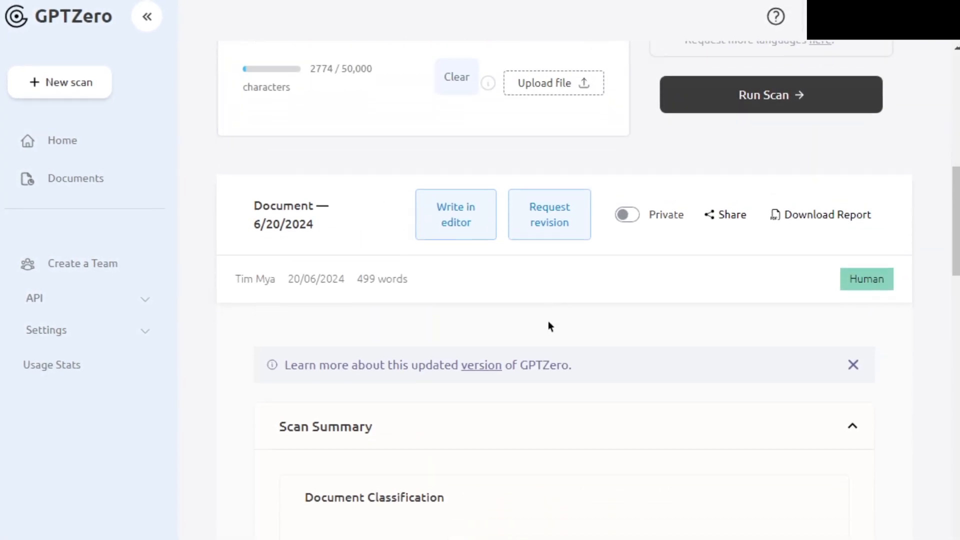
# - Scroll to GPTZero's document result classifying the 499-word story as Human
pyautogui.scroll(-3)
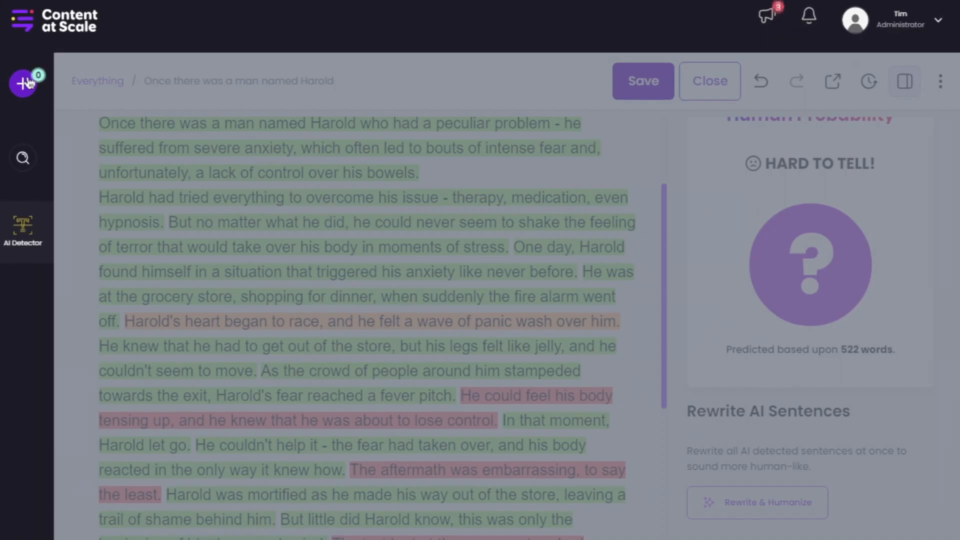
# - Create a new Content at Scale document and check the humanized story, viewing its Human Probability
pyautogui.click(757, 503)
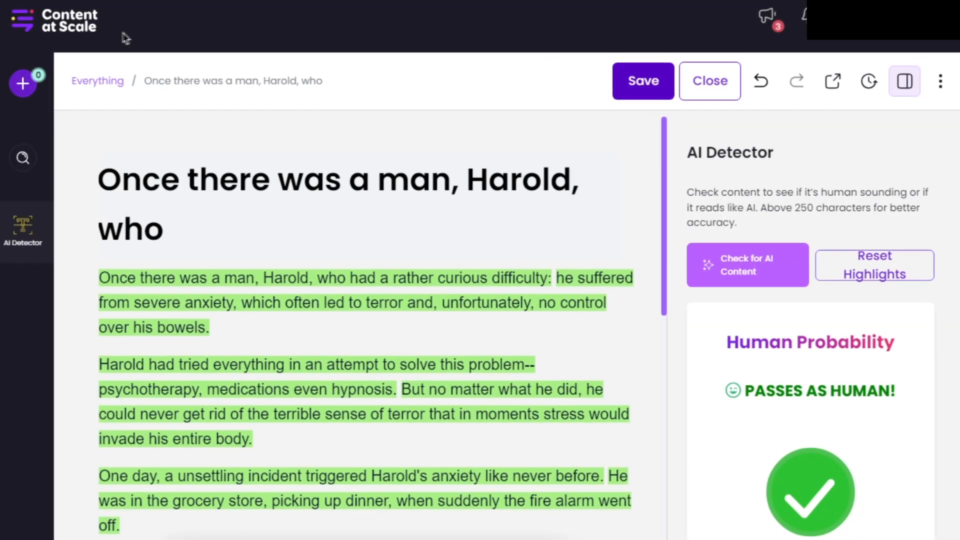
pyautogui.scroll(-3)
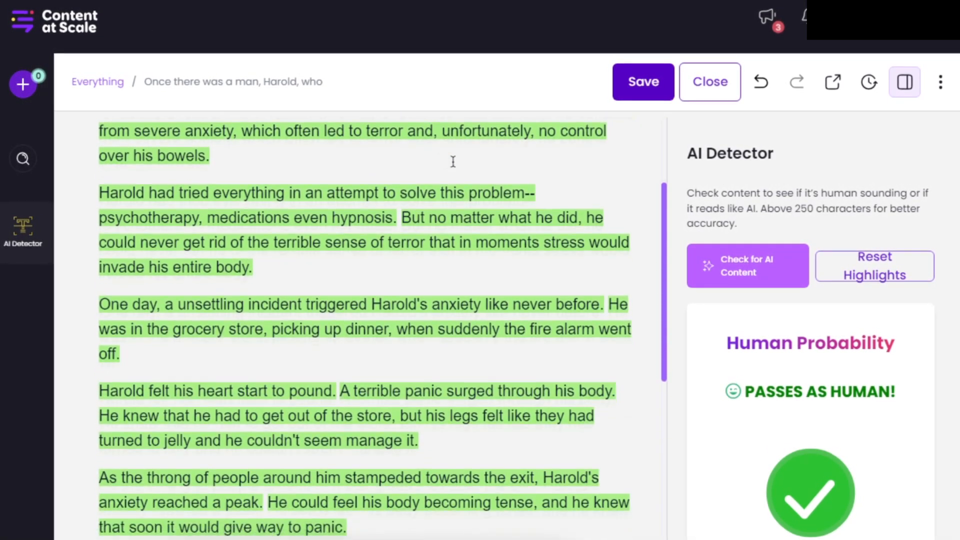
pyautogui.scroll(3)
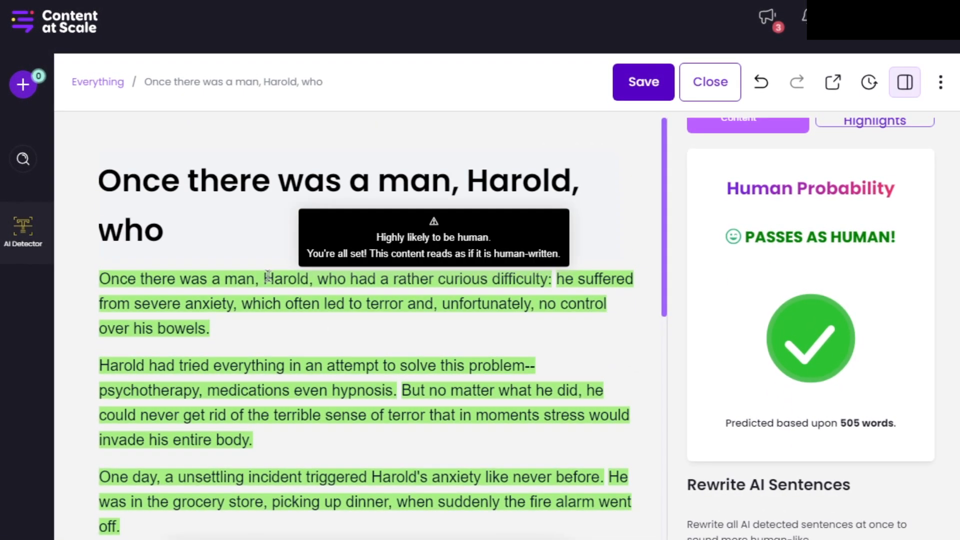
pyautogui.doubleClick(286, 279)
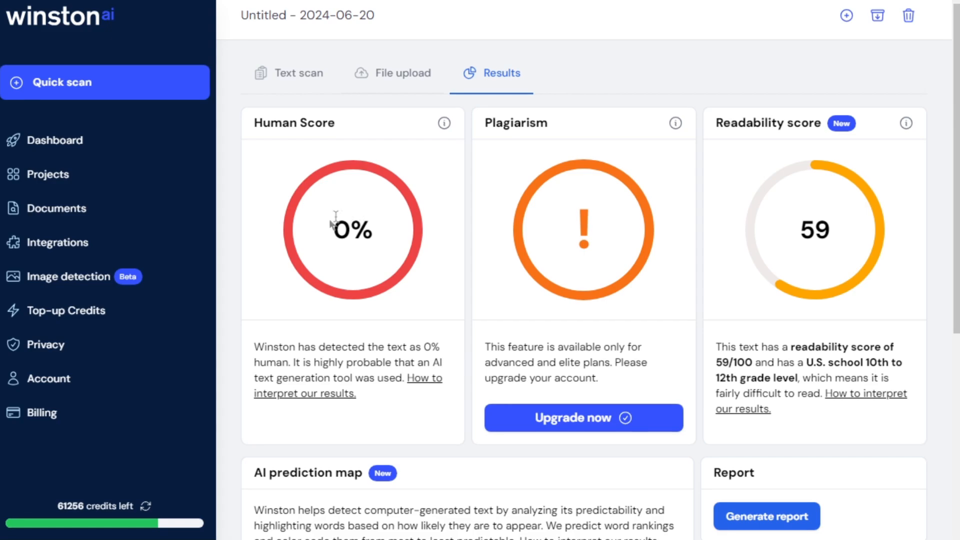
pyautogui.moveTo(379, 239)
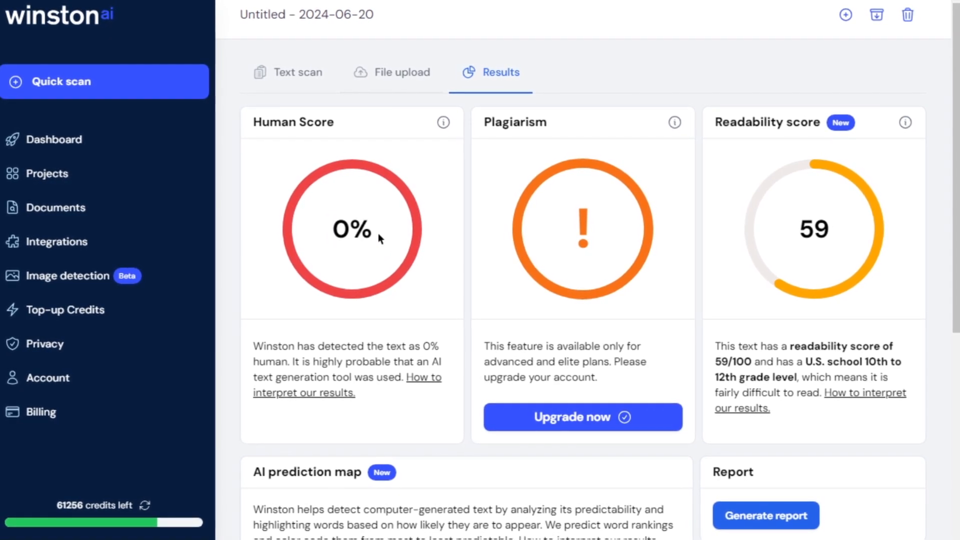
# - View Winston AI's Results reporting a 0% Human Score for the story
pyautogui.scroll(-3)
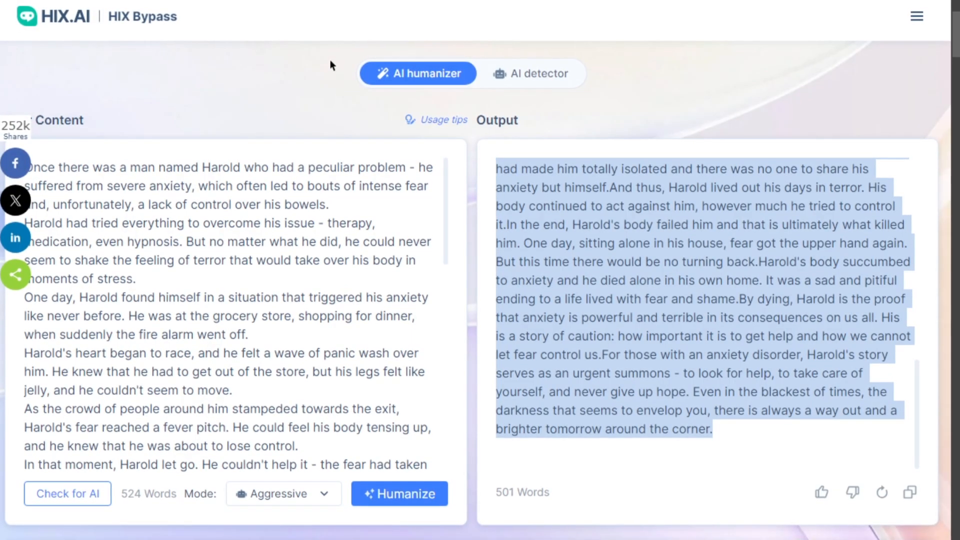
# - Rehumanize the story in Latest mode into a 541-word version and copy the output
pyautogui.click(284, 493)
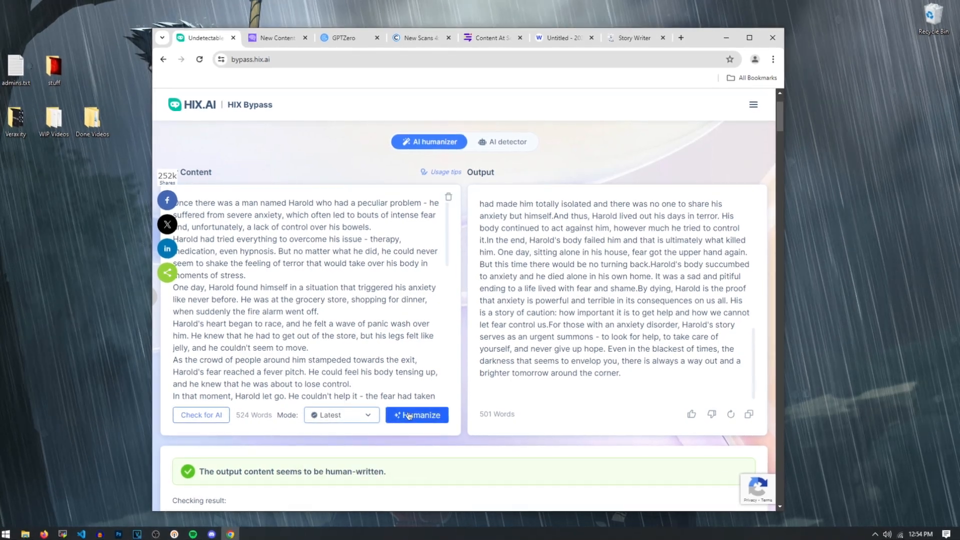
pyautogui.click(417, 414)
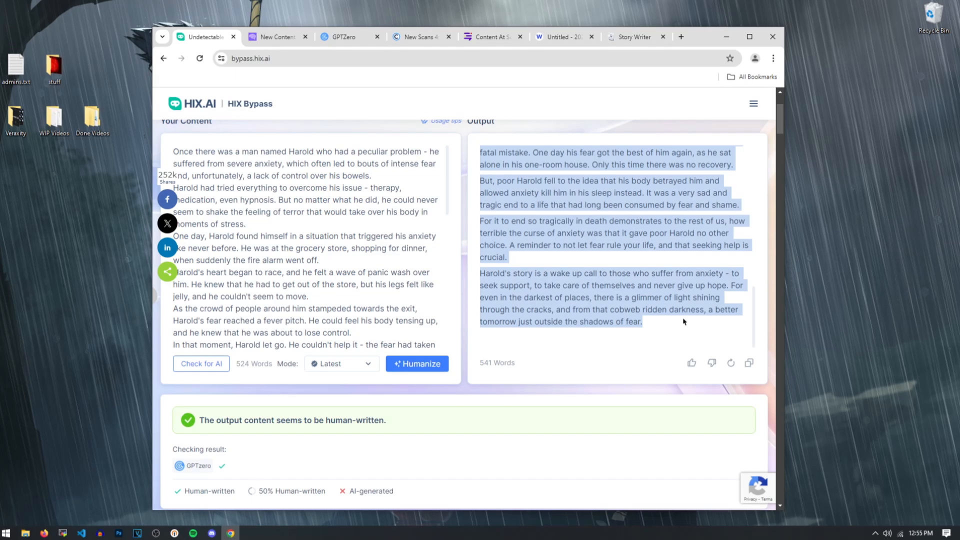
pyautogui.click(419, 37)
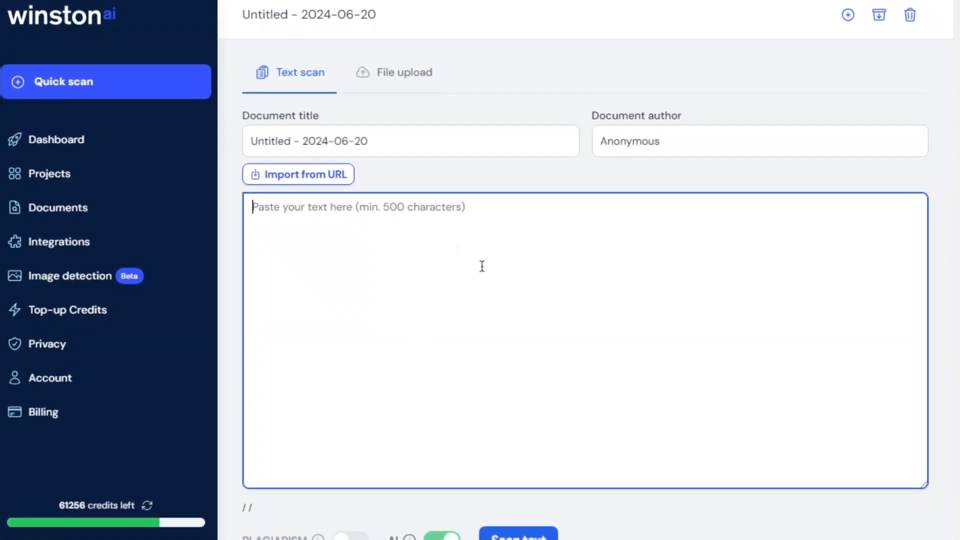
# - Paste the Latest-mode story ('Harold's anxiety soon spiraled into paranoia...') into a fresh Winston AI text scan
pyautogui.write("Harold's anxiety soon spiraled into paranoia...")
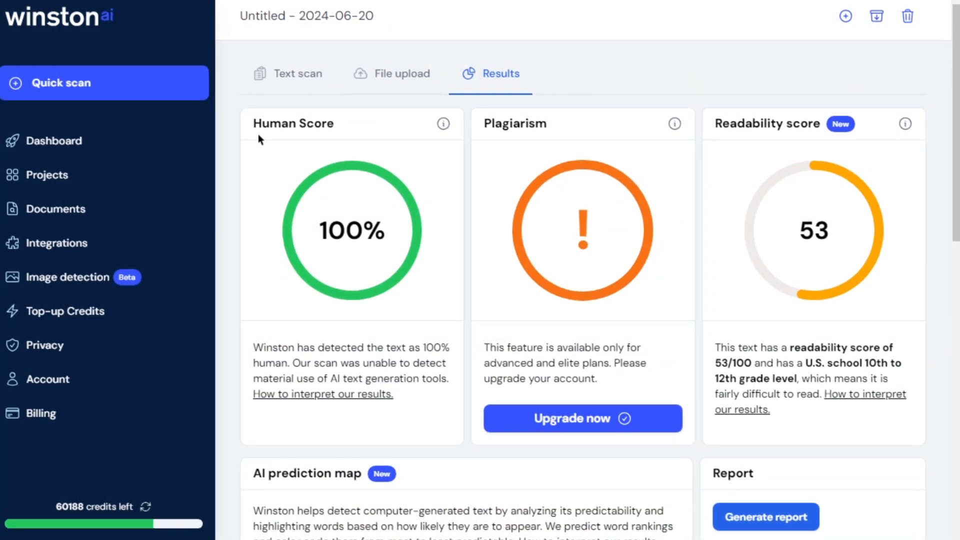
# - Scroll to the AI prediction map showing sentences marked unlikely AI generated at 100% human
pyautogui.scroll(-3)
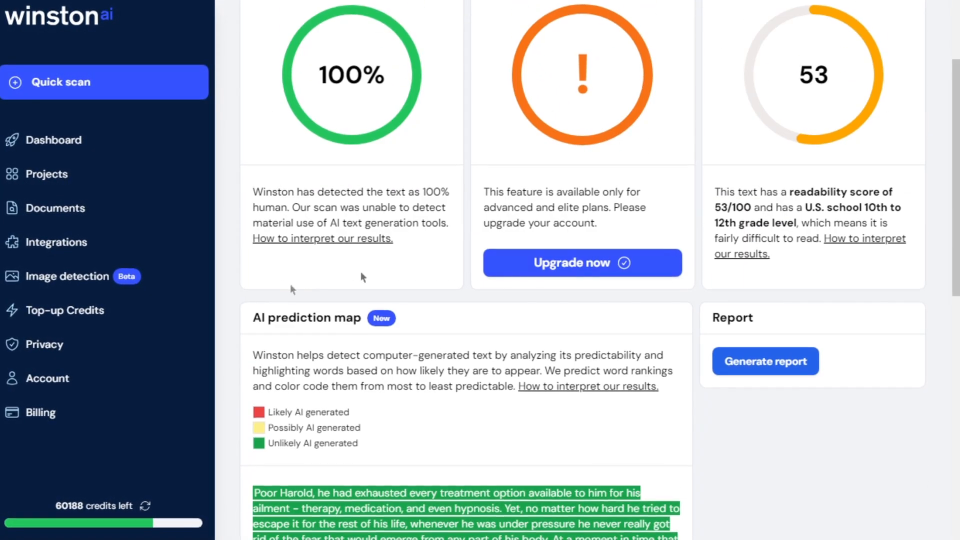
pyautogui.scroll(-3)
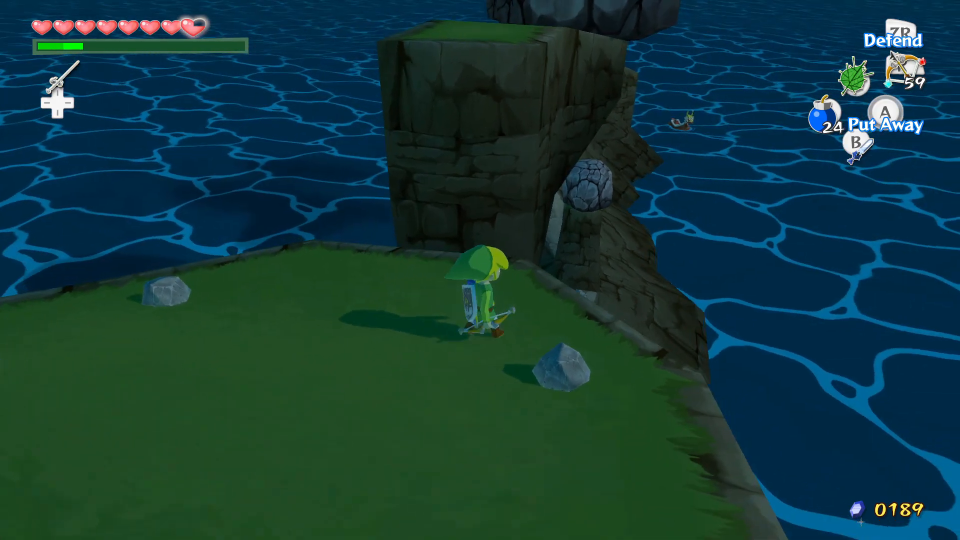
pyautogui.press('a')
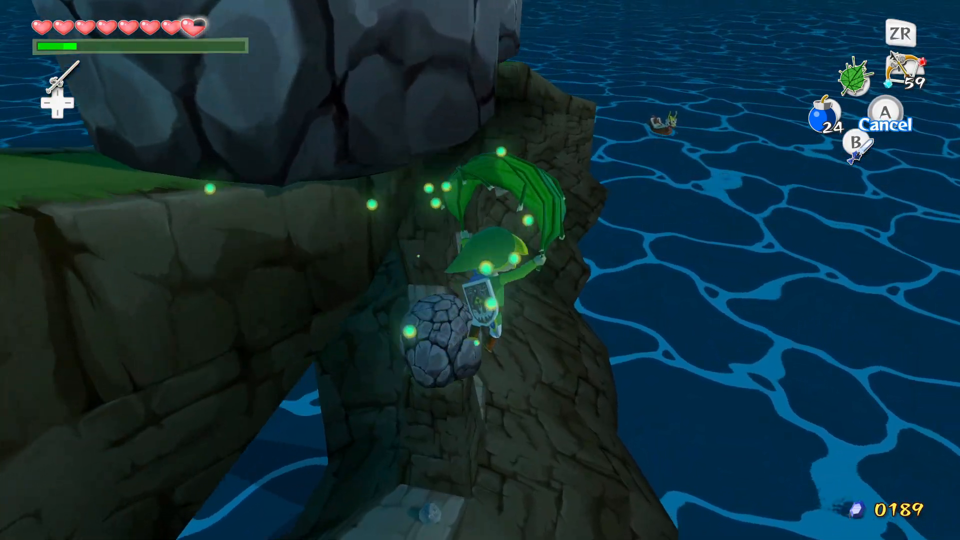